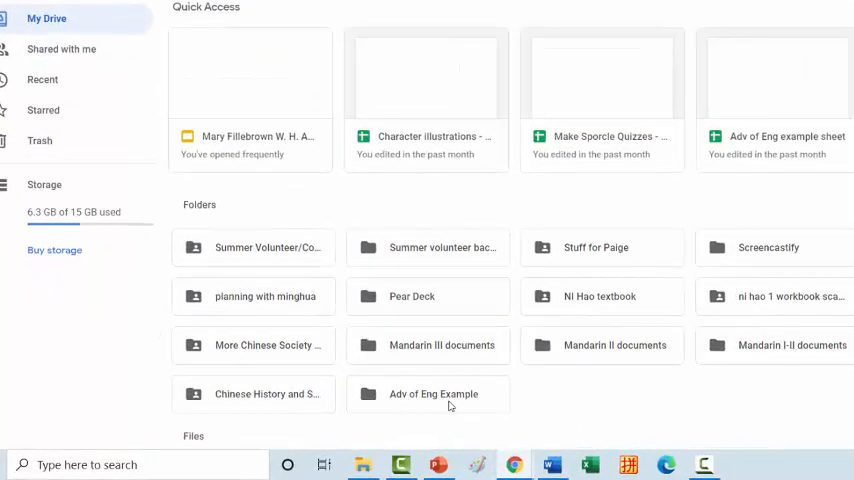
Step: Create a new blank Google Doc inside the Adv of Eng Example folder
double_click(428, 394)
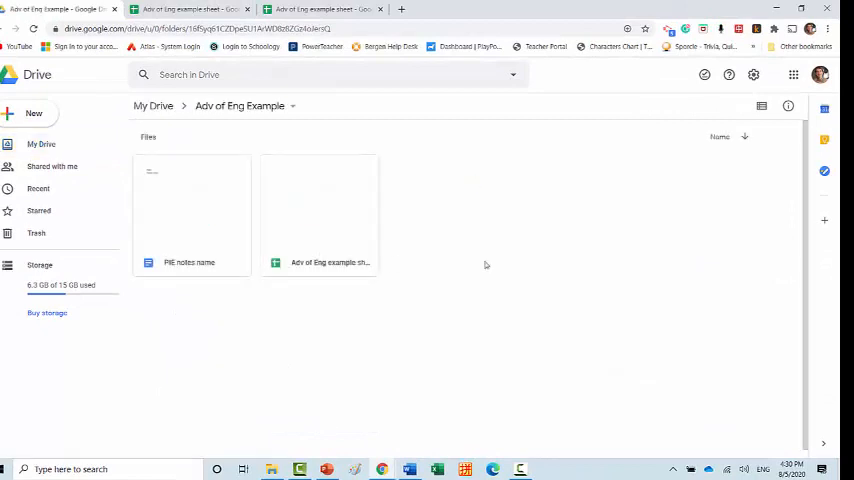
click(33, 112)
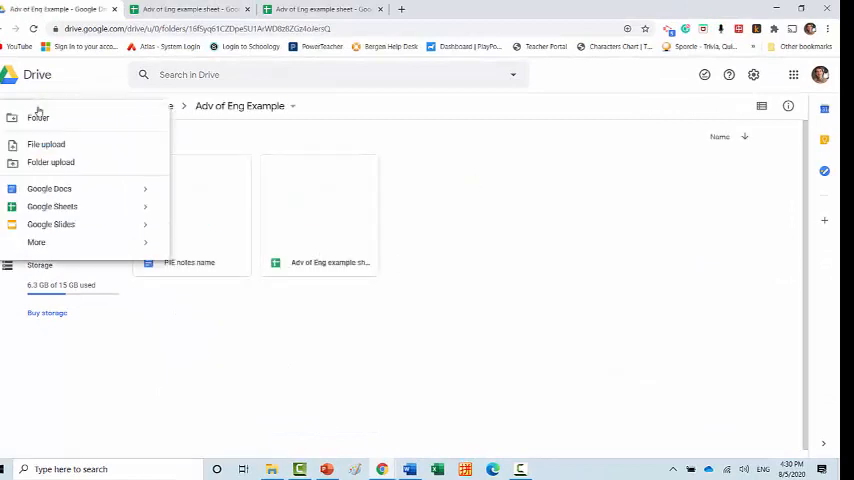
click(49, 188)
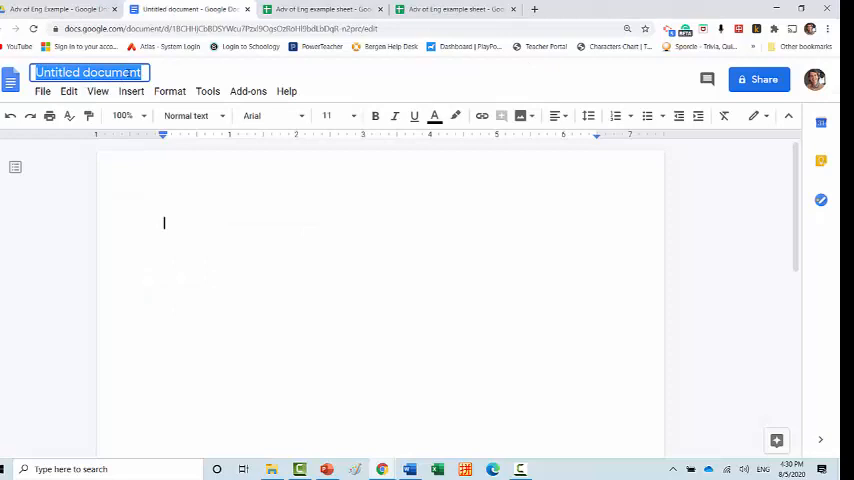
Step: Title the document 'Project Rough Draft name, name, name' and bring up its sharing settings
text(Project Rough Draft name, name, name)
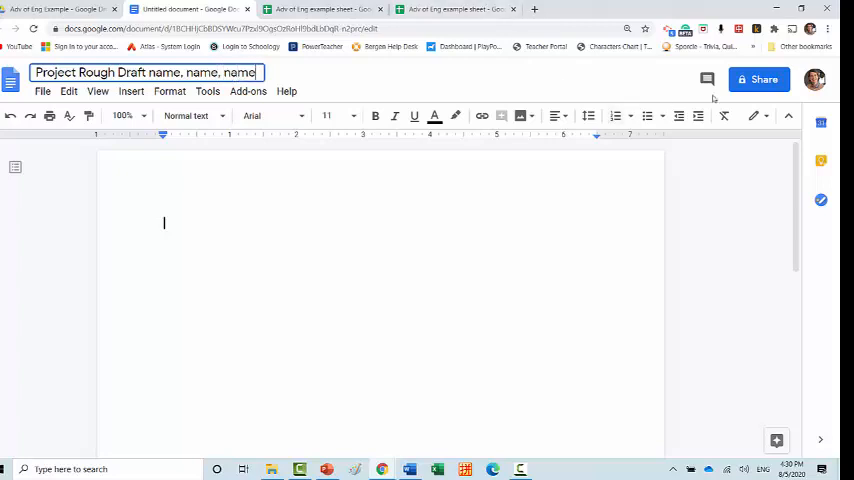
click(758, 79)
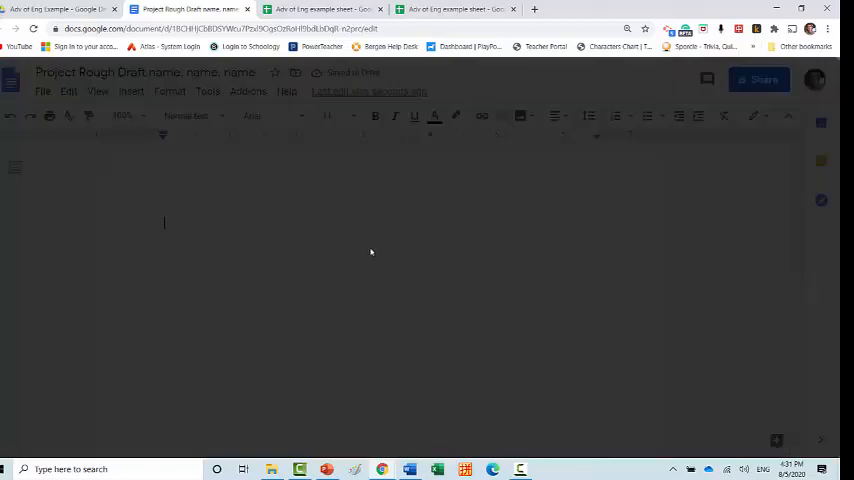
click(759, 79)
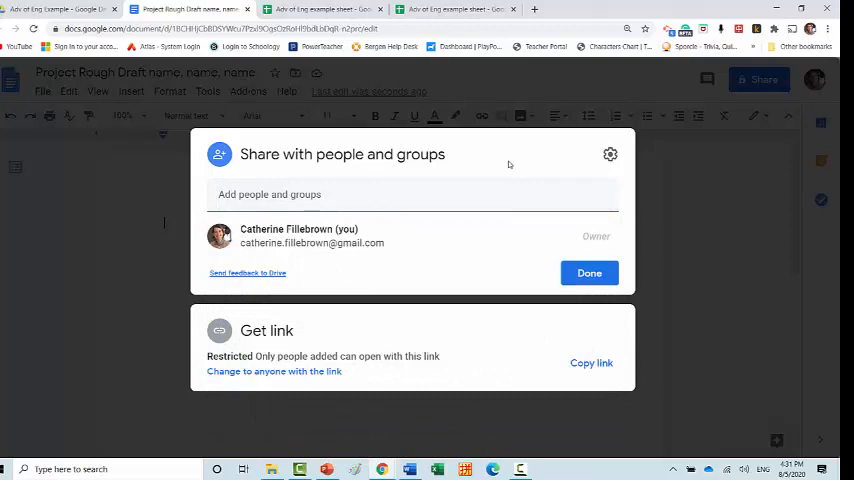
click(589, 272)
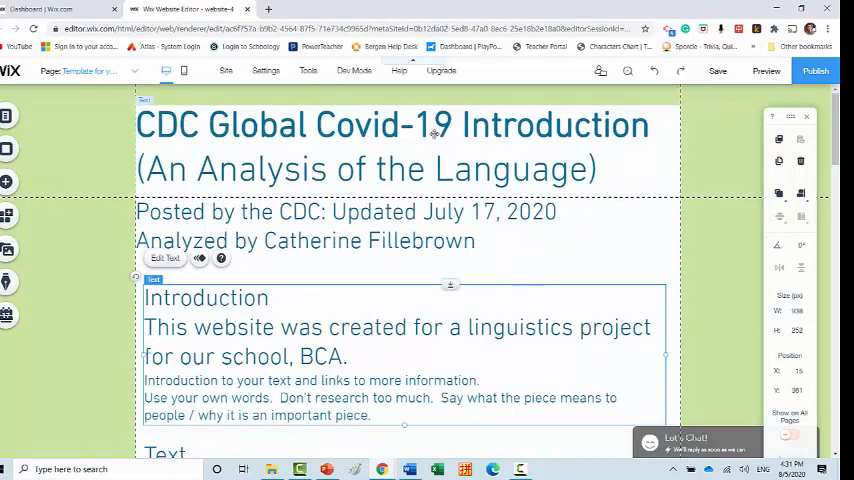
scroll(down, 3)
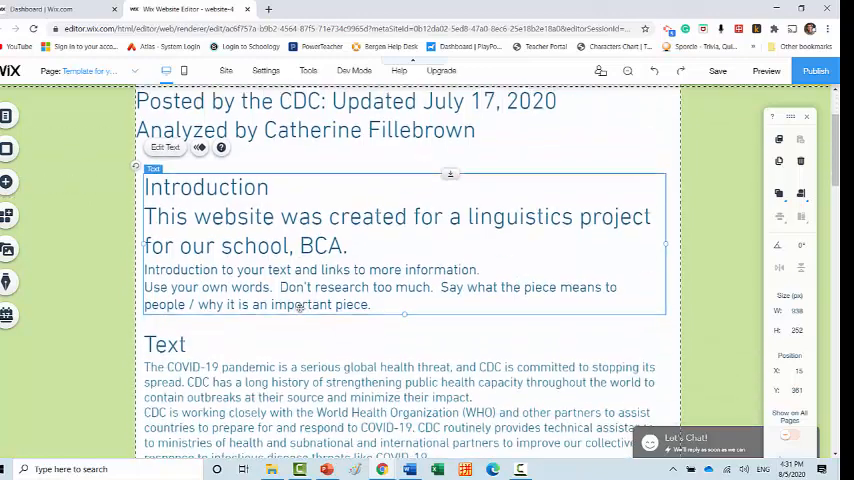
scroll(down, 3)
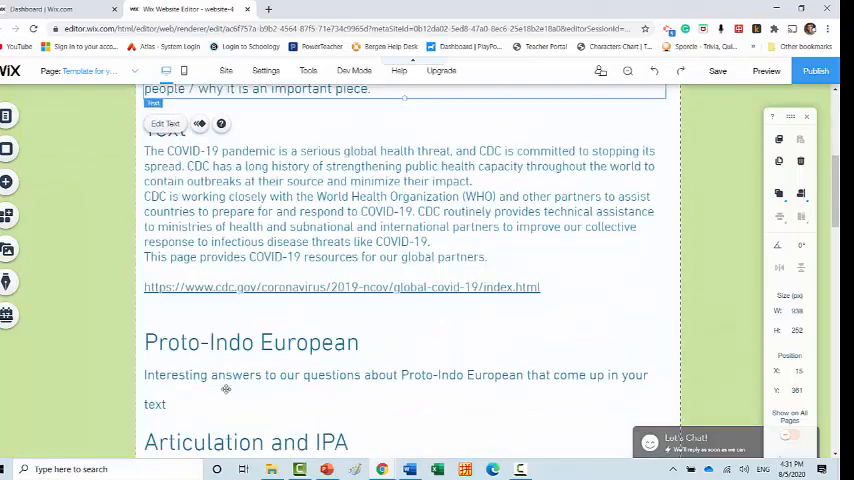
scroll(down, 3)
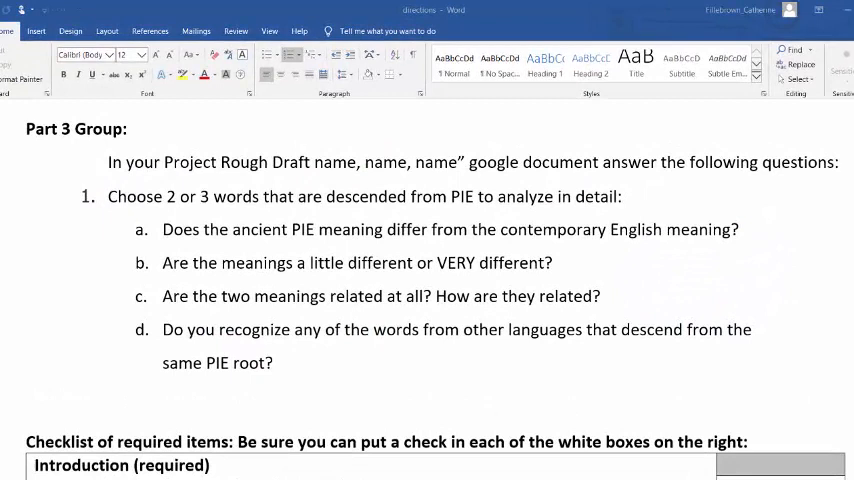
mouse_move(106, 415)
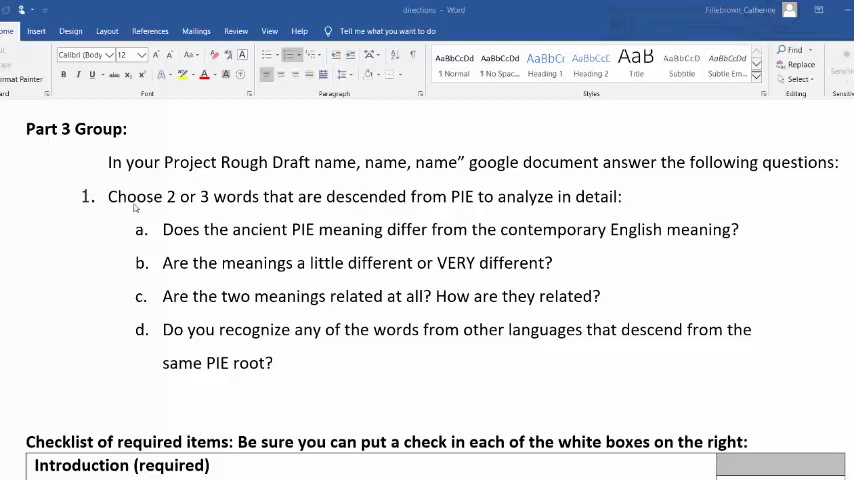
mouse_move(152, 320)
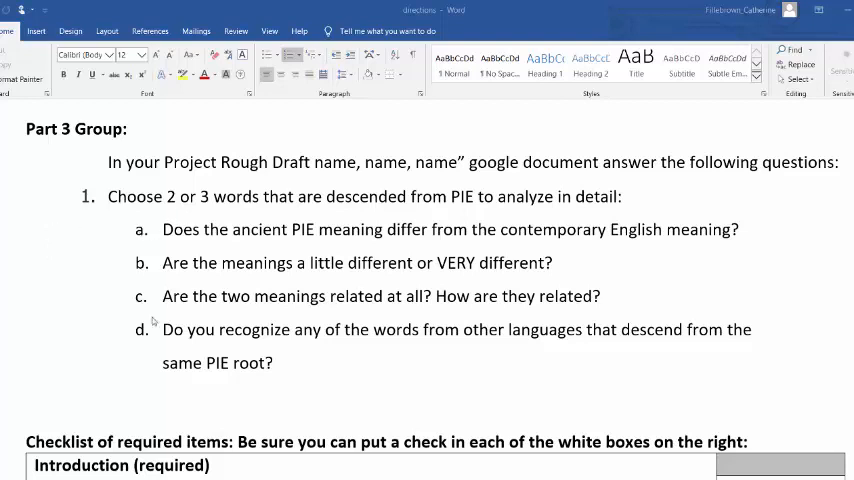
mouse_move(312, 384)
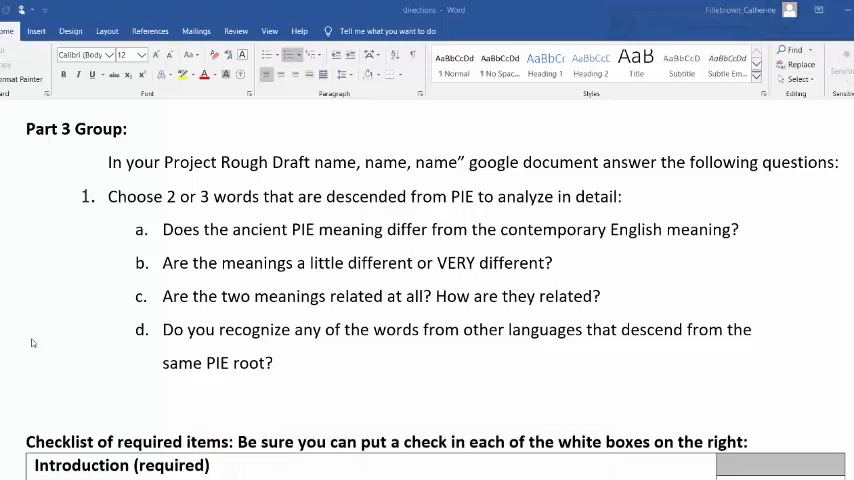
mouse_move(85, 353)
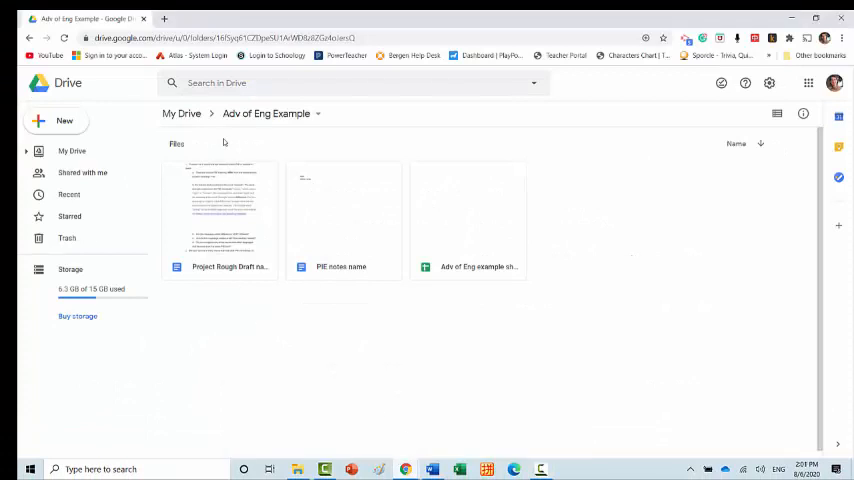
mouse_move(231, 142)
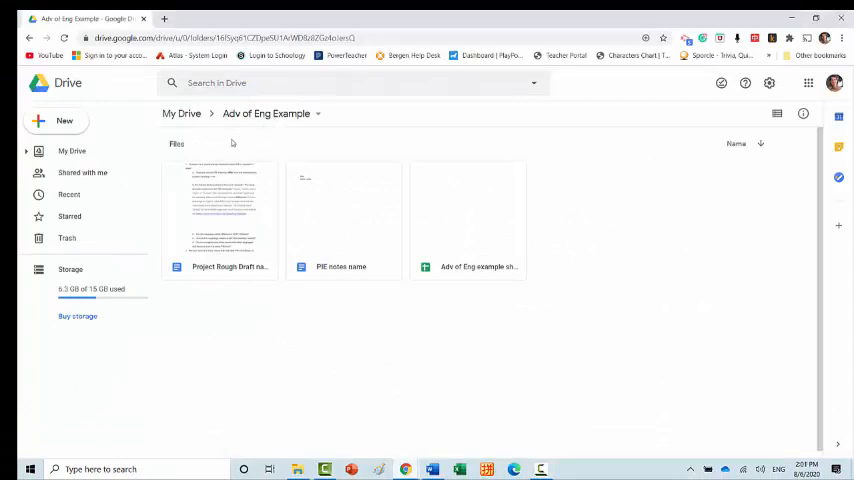
Step: Open the Adv of Eng example sheet, select the etymology cell for 'The', and open Find and replace
double_click(467, 220)
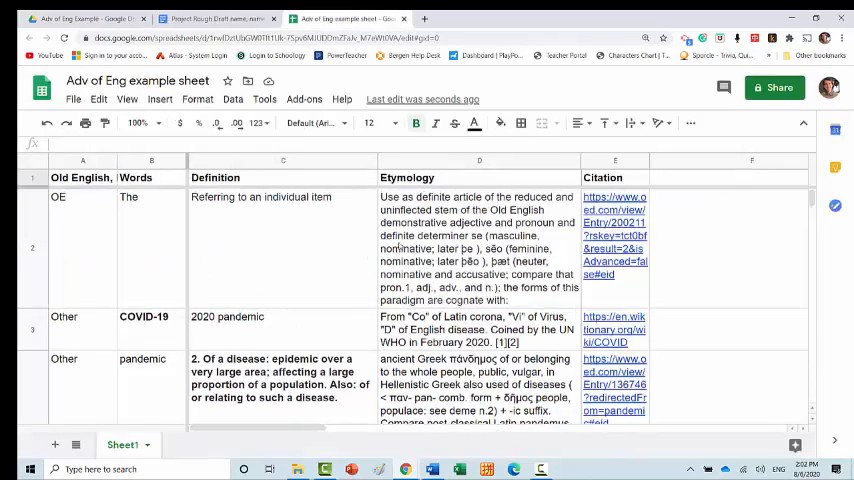
click(479, 248)
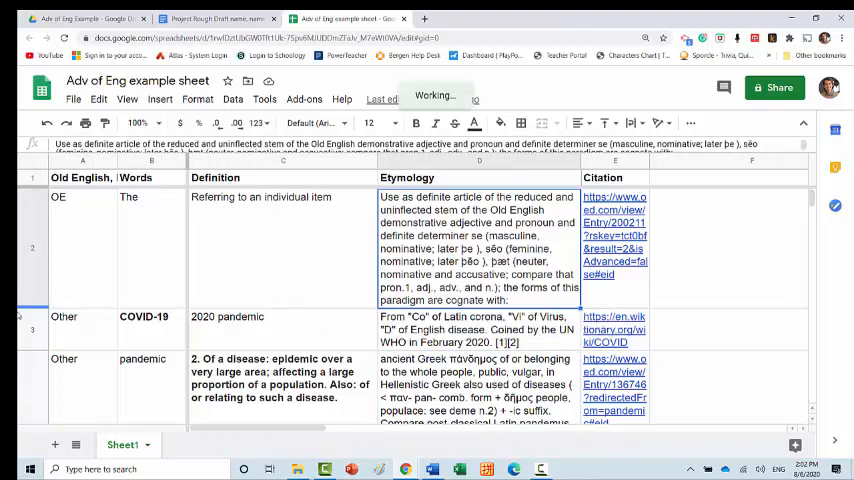
key(ctrl+h)
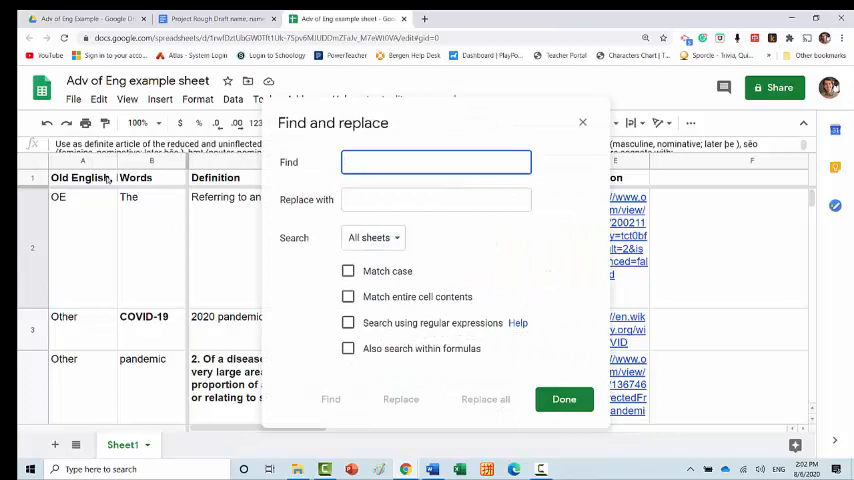
Step: Search the sheet for 'PIE' to reach the etymology for 'is', then close Find and replace
text(PIE)
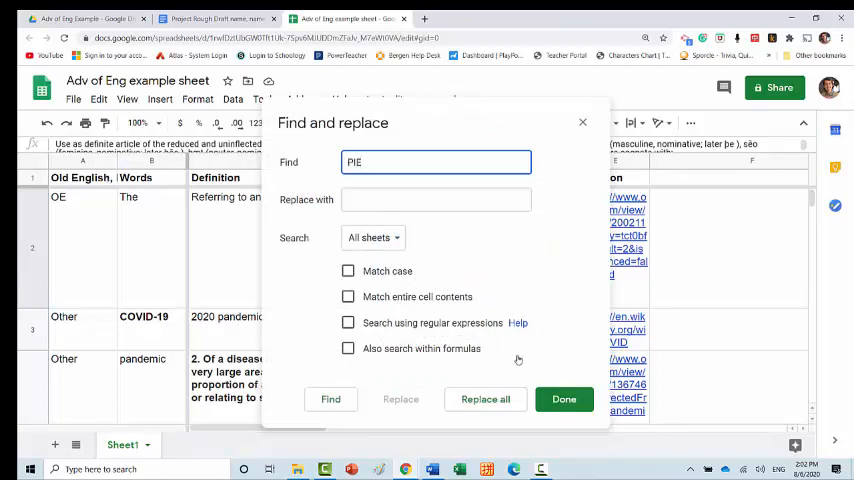
click(330, 399)
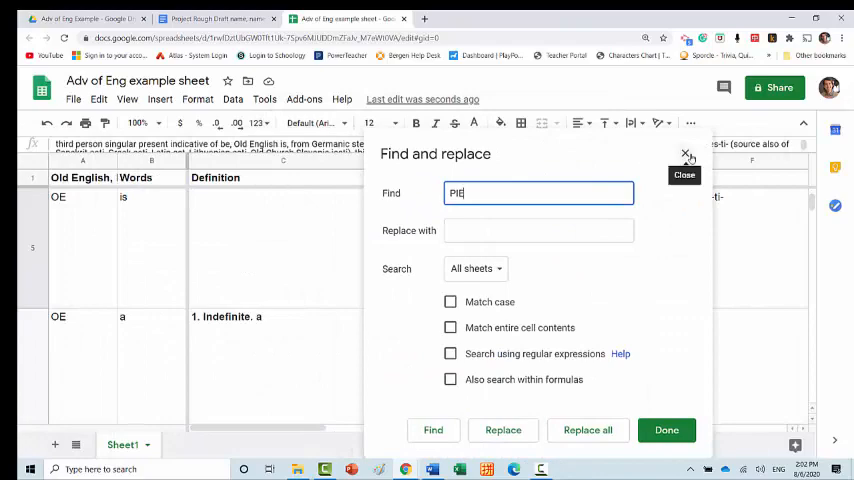
click(685, 154)
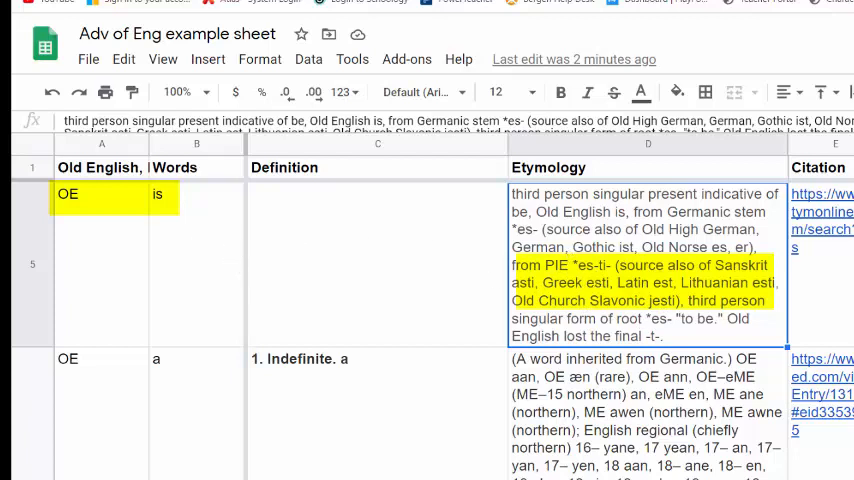
mouse_move(197, 279)
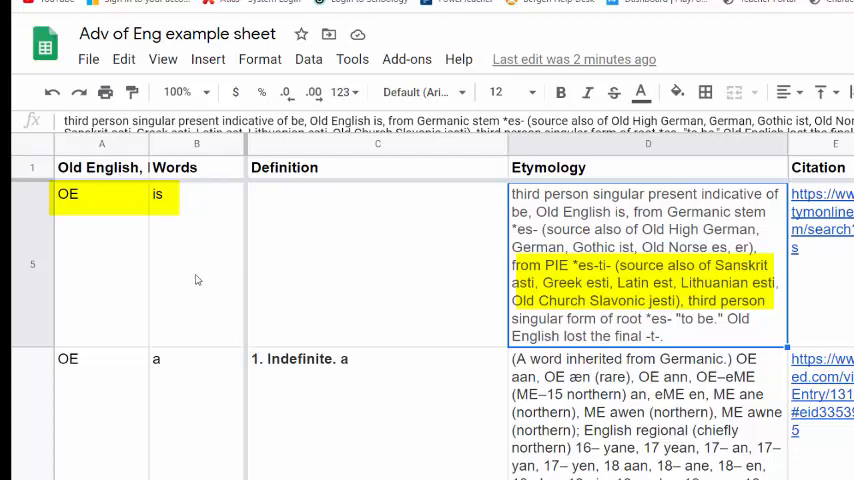
mouse_move(215, 448)
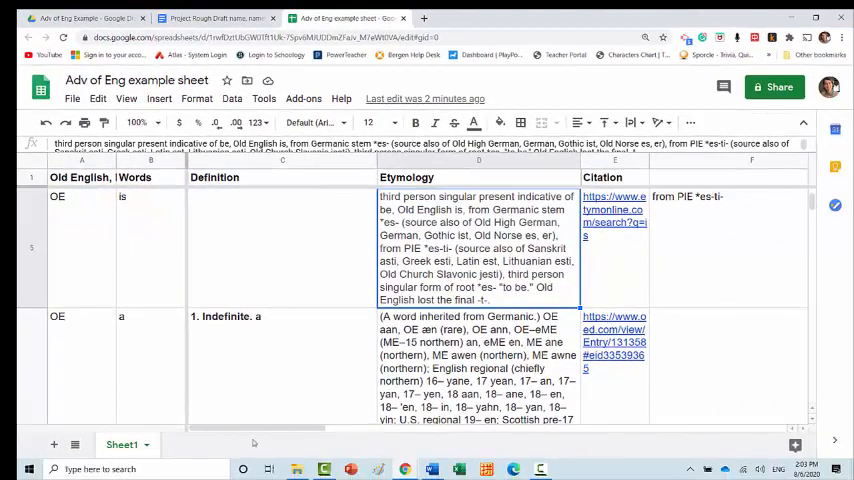
Step: Find the next 'PIE' match, reaching the 'serious' etymology with root *sehro-
key(ctrl+h)
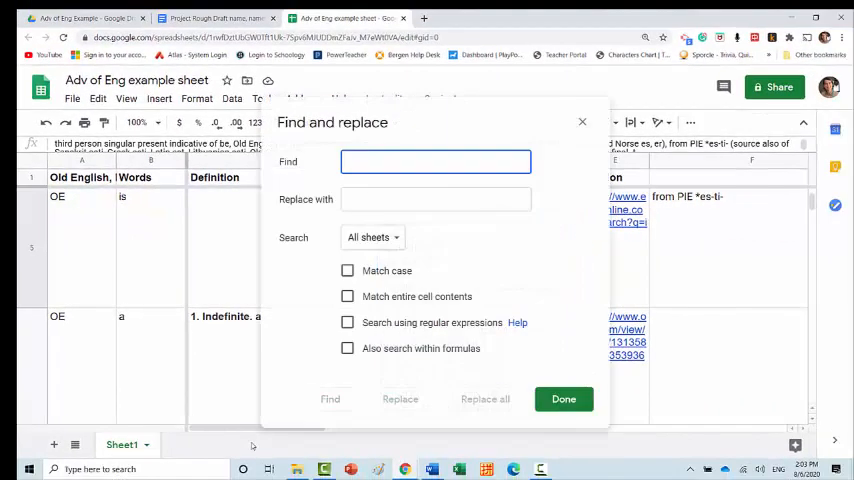
text(PIE)
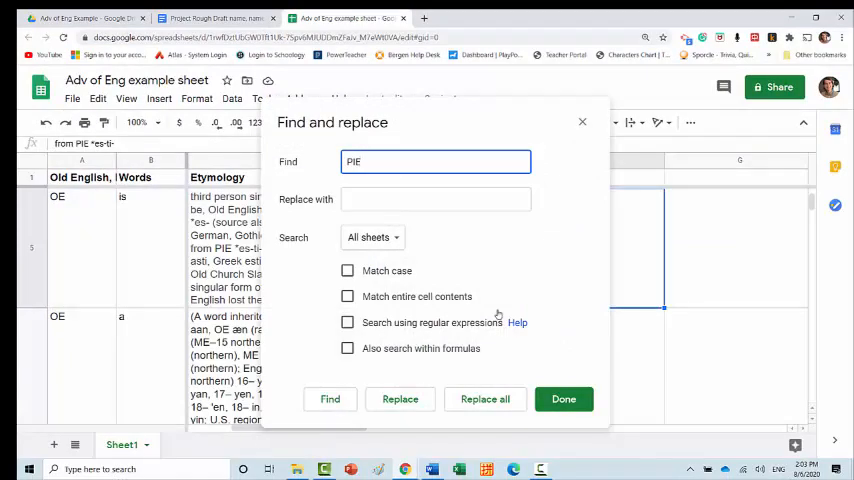
click(329, 399)
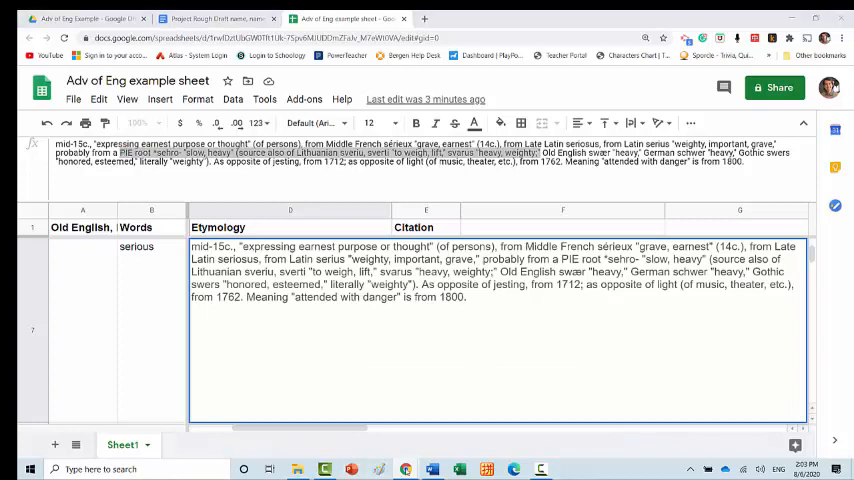
Step: Type the 'Serious,' entry with its *sehro- etymology quote into the rough draft
click(220, 18)
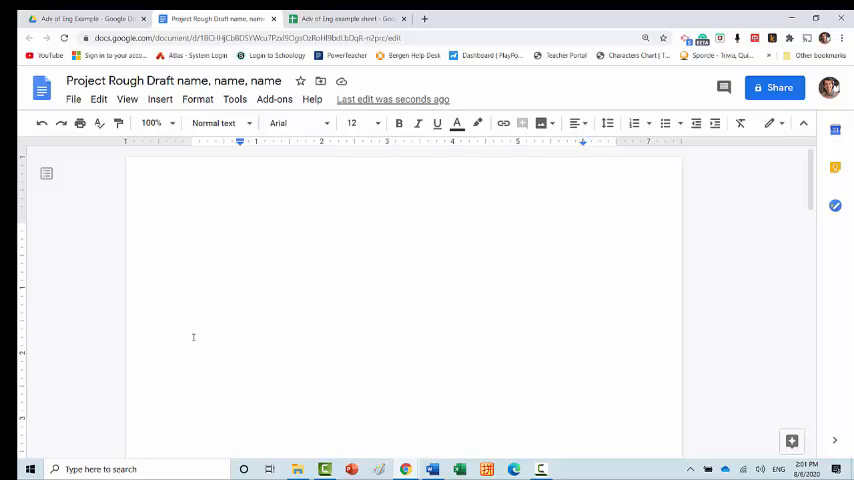
mouse_move(247, 277)
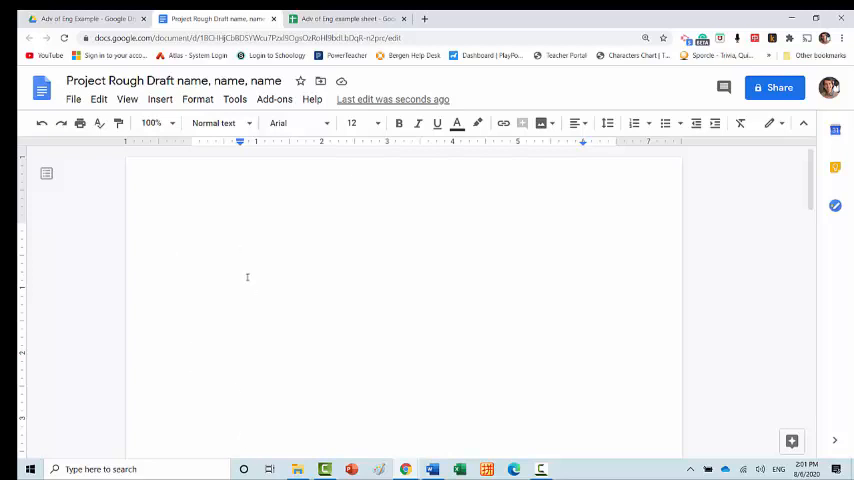
mouse_move(243, 341)
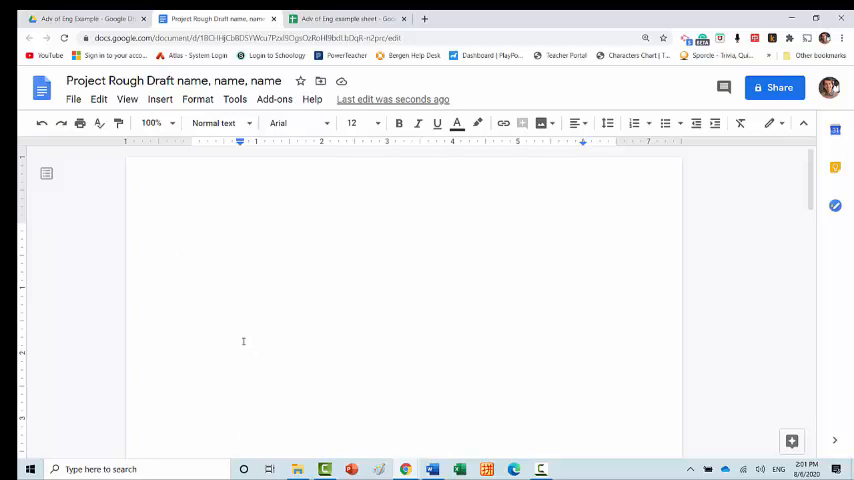
mouse_move(232, 359)
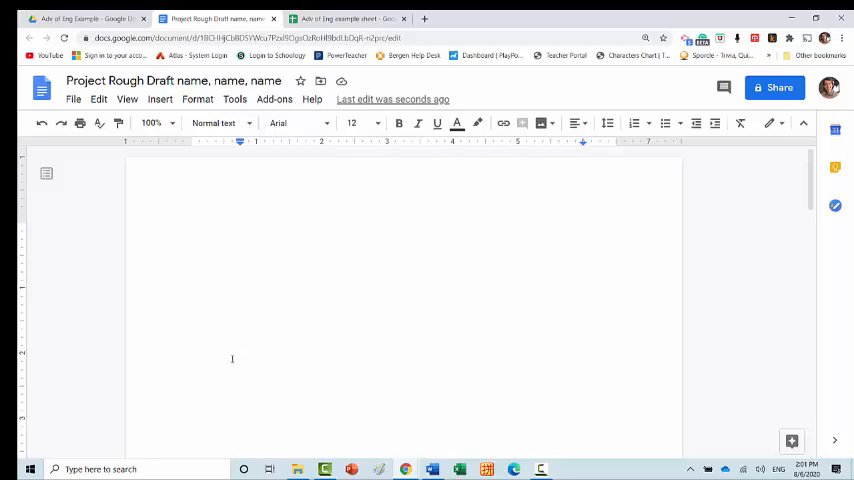
text(ser)
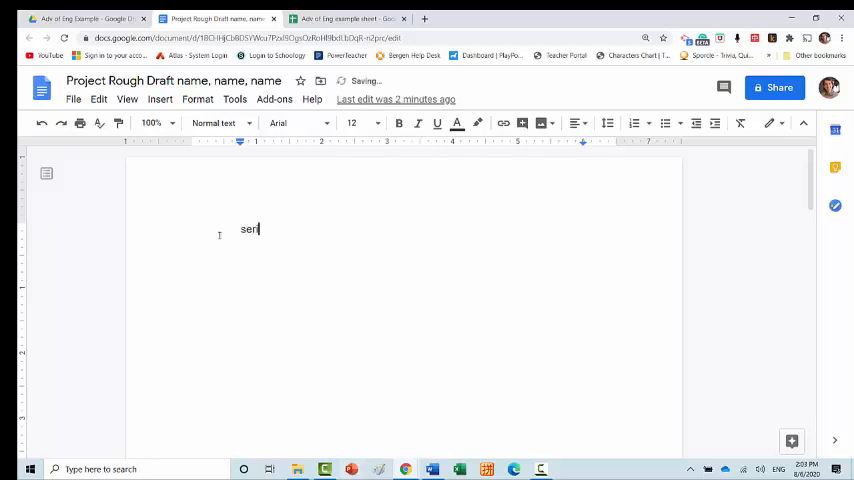
text(Serious, ')
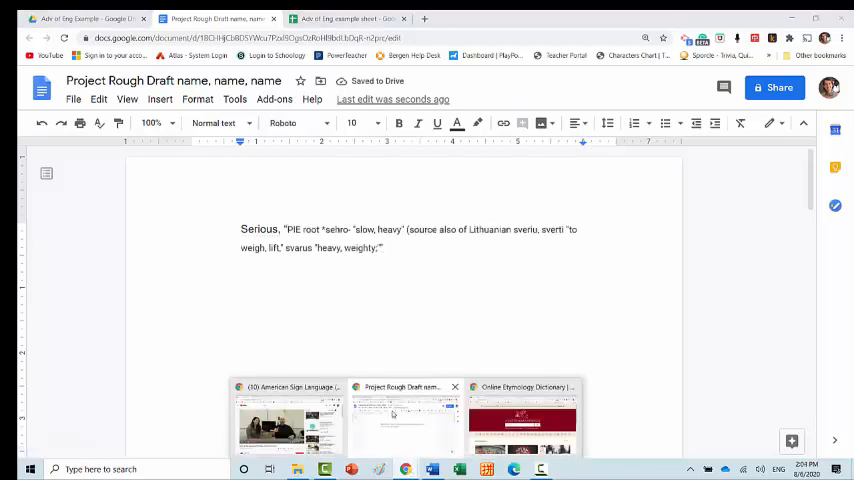
click(344, 15)
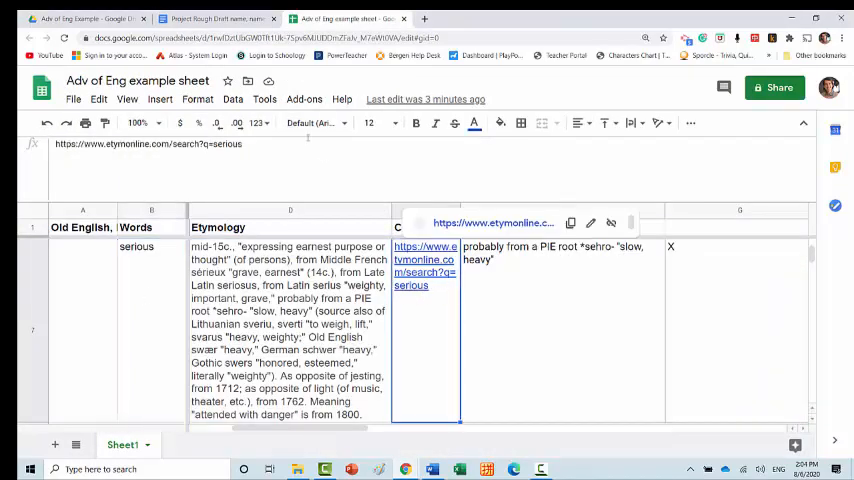
click(220, 18)
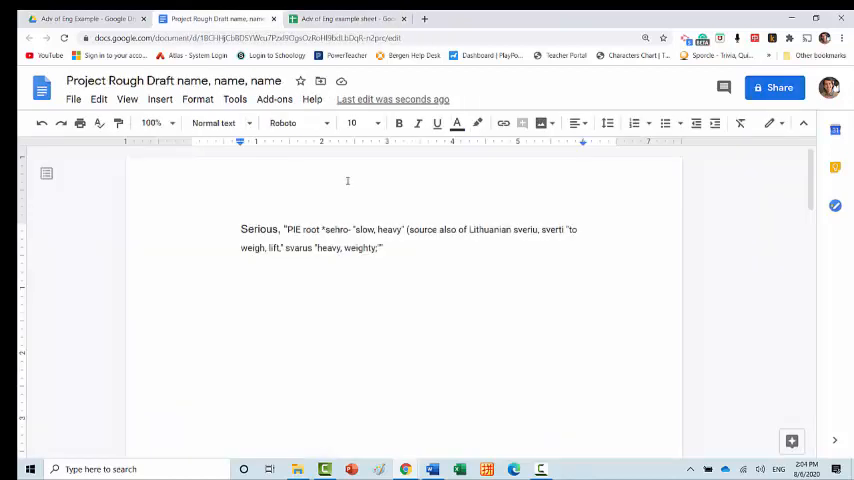
Step: Switch to etymonline.com and place the cursor in the home page search box
click(345, 15)
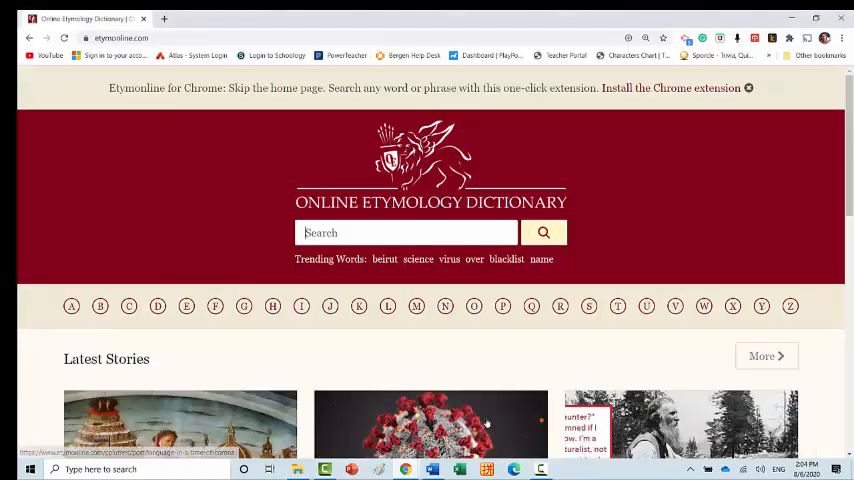
click(405, 232)
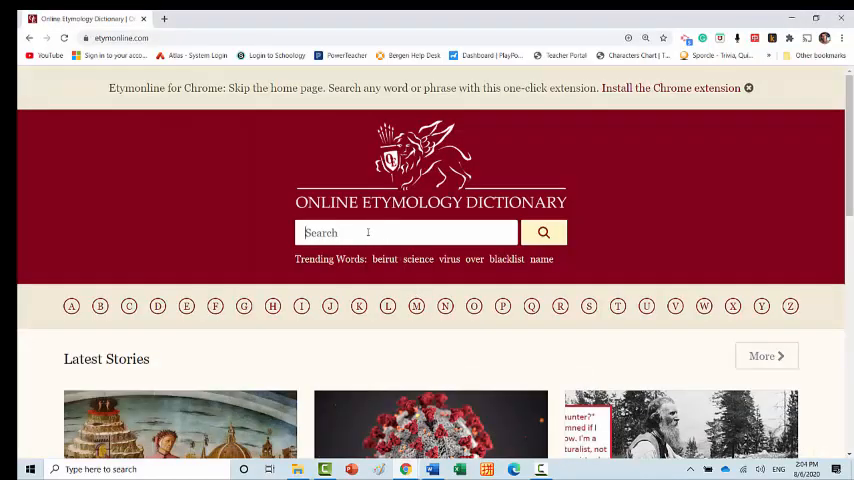
mouse_move(349, 233)
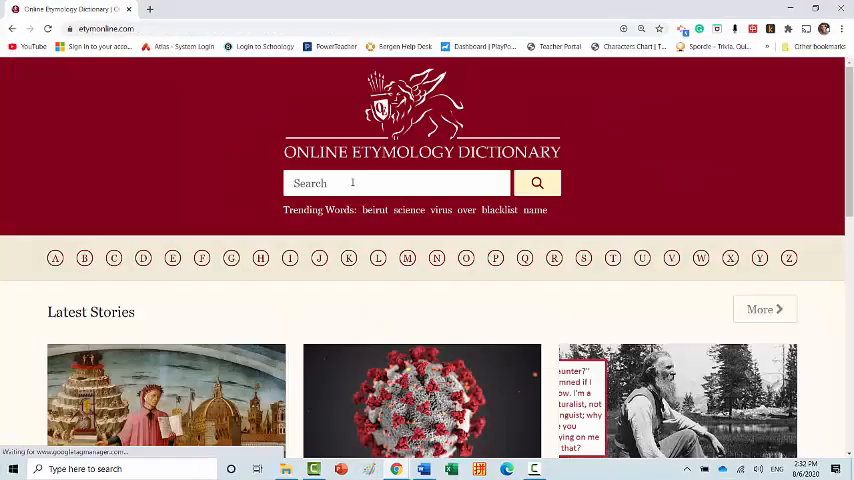
Step: Look up 'threat' on etymonline, then return to the rough draft document
text(threat)
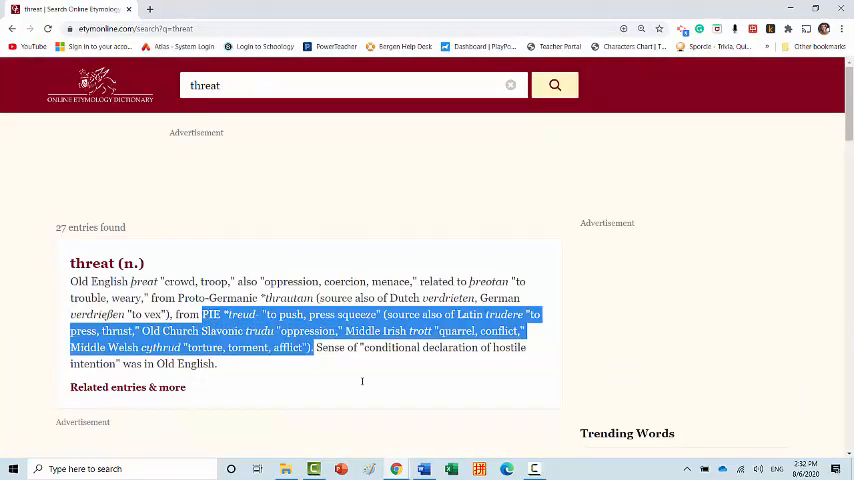
click(200, 9)
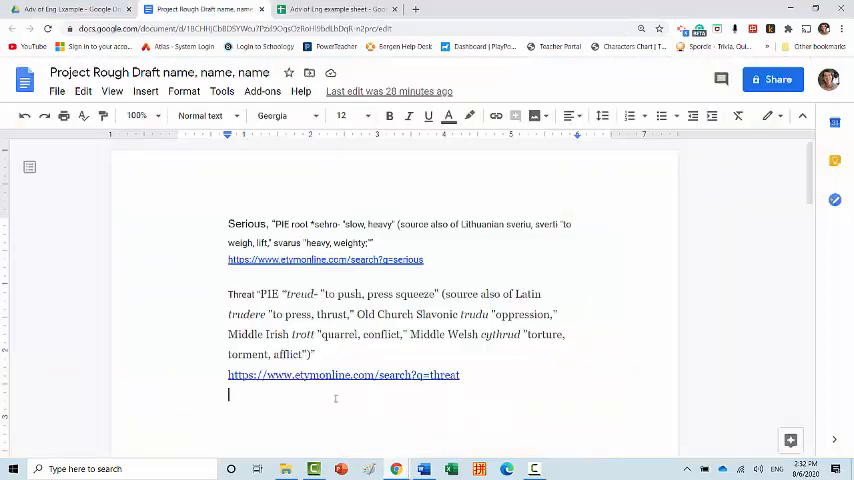